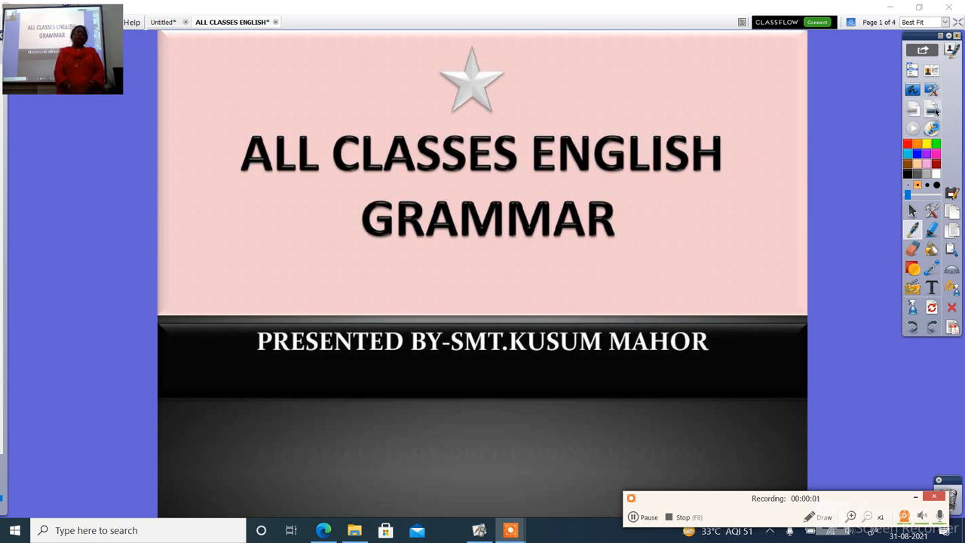
Step: Advance the flipchart from the title page to page 2, the tenses quiz
{"action": "left_click", "coordinate": [936, 109]}
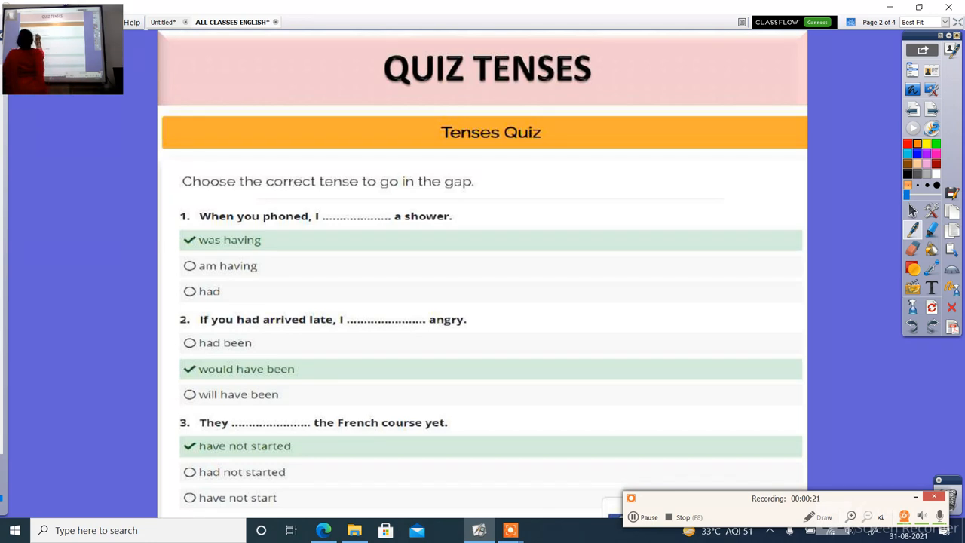
Step: Handwrite 'was having', 'would have been' and 'have not started' in orange above questions 1–3
{"action": "left_click_drag", "start_coordinate": [317, 204], "coordinate": [354, 205]}
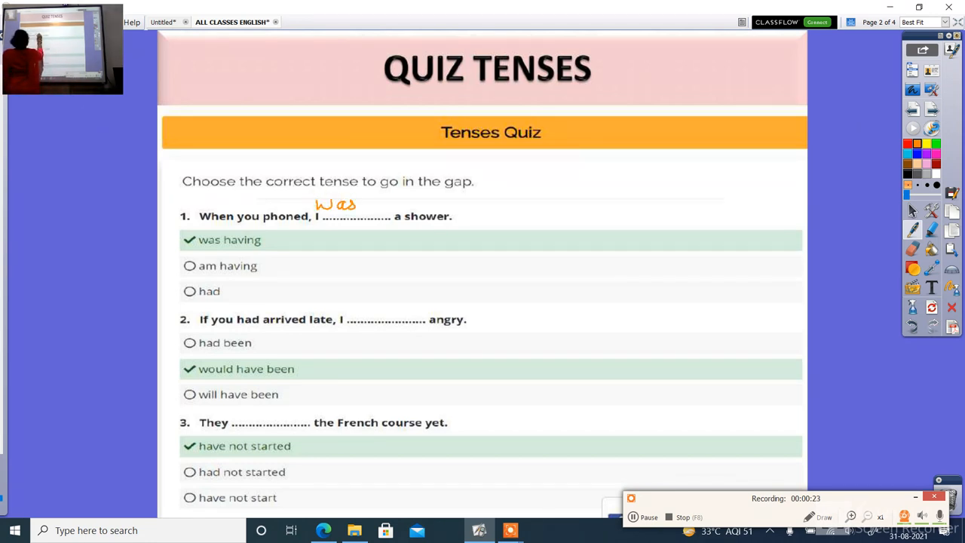
{"action": "left_click_drag", "start_coordinate": [359, 203], "coordinate": [385, 203]}
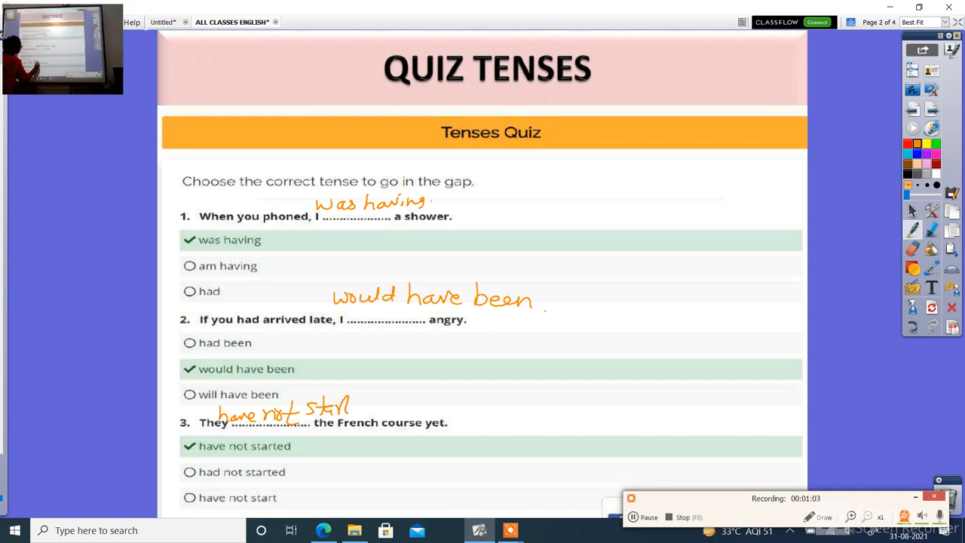
{"action": "left_click_drag", "start_coordinate": [351, 409], "coordinate": [370, 409]}
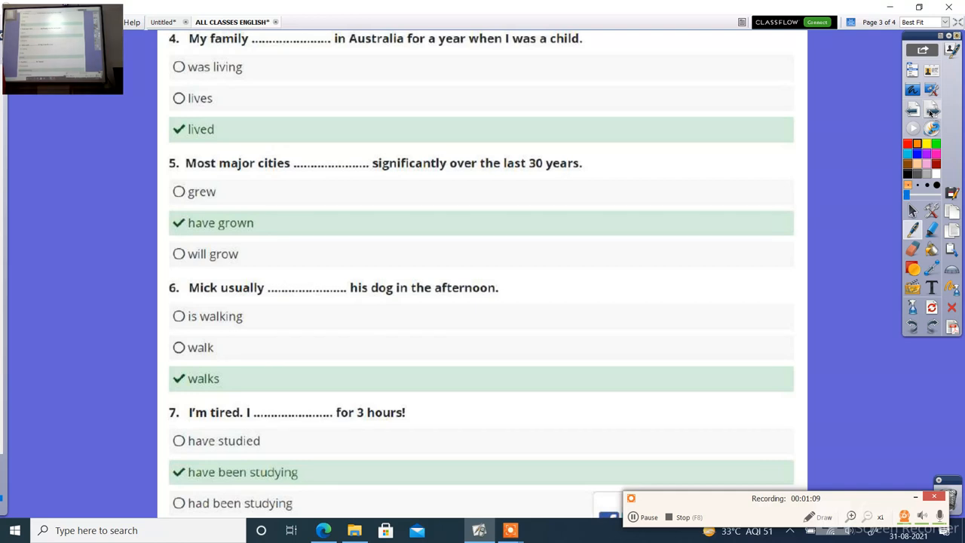
{"action": "mouse_move", "coordinate": [932, 111]}
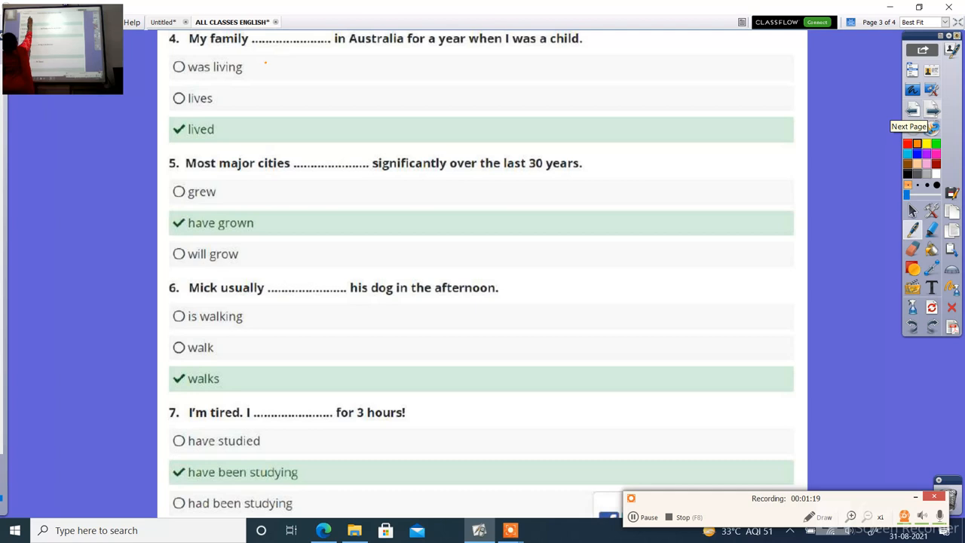
Step: Handwrite 'lived', 'have grown', 'walks' and 'have been studying' above questions 4–7
{"action": "left_click_drag", "start_coordinate": [268, 56], "coordinate": [328, 56]}
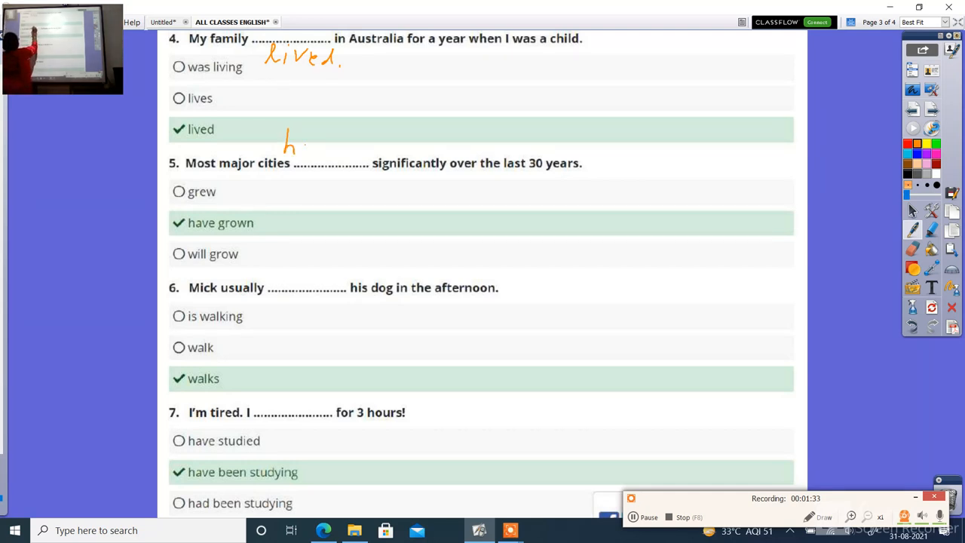
{"action": "left_click_drag", "start_coordinate": [285, 143], "coordinate": [351, 139]}
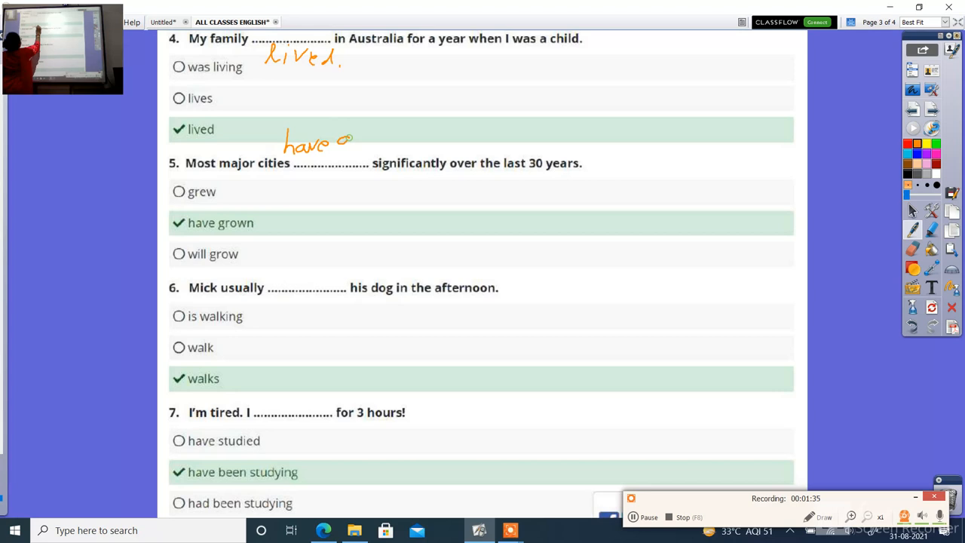
{"action": "left_click_drag", "start_coordinate": [351, 141], "coordinate": [396, 144]}
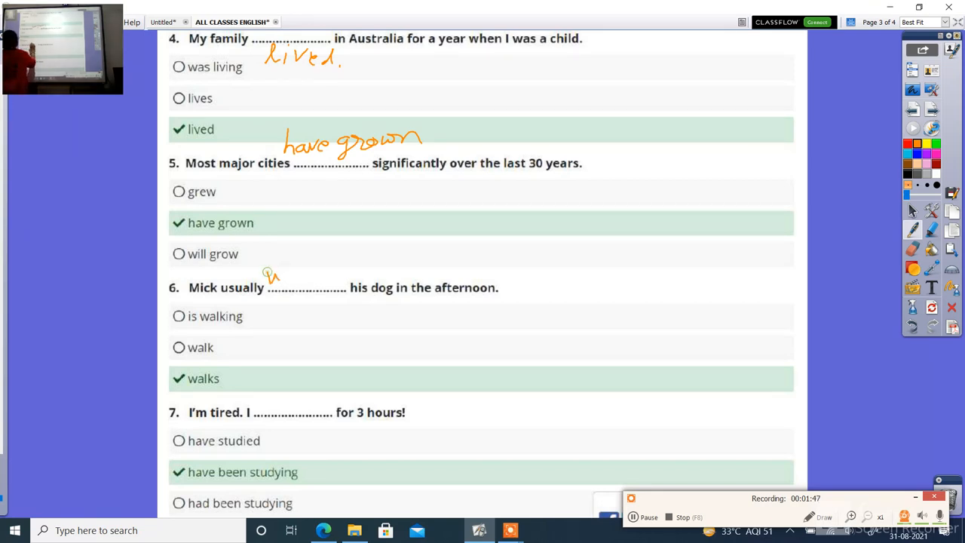
{"action": "left_click_drag", "start_coordinate": [268, 283], "coordinate": [328, 271]}
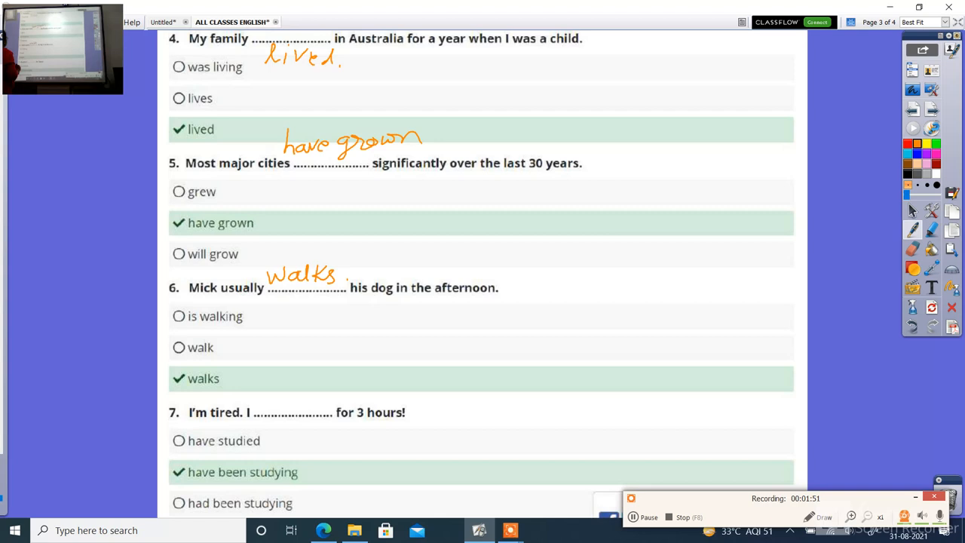
{"action": "mouse_move", "coordinate": [634, 197]}
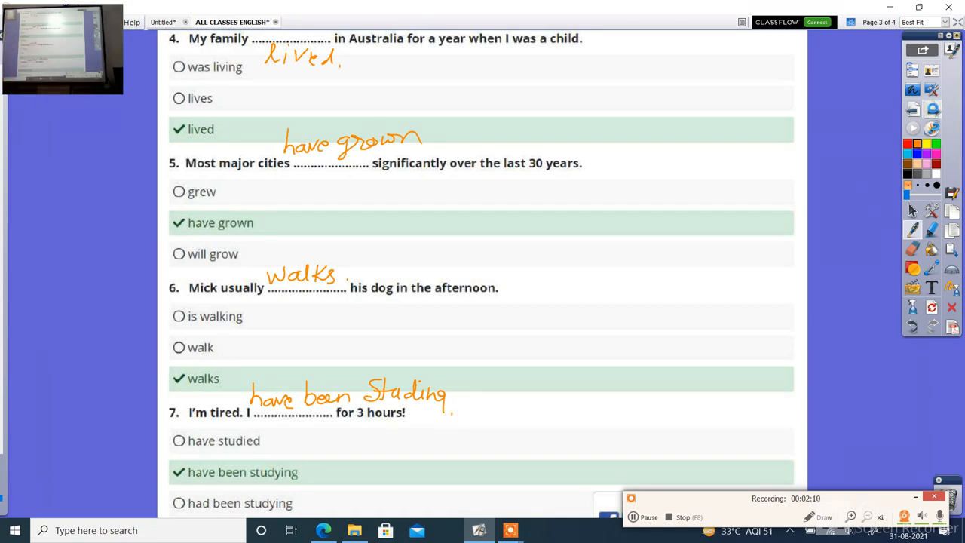
{"action": "scroll", "scroll_direction": "down", "scroll_amount": 3}
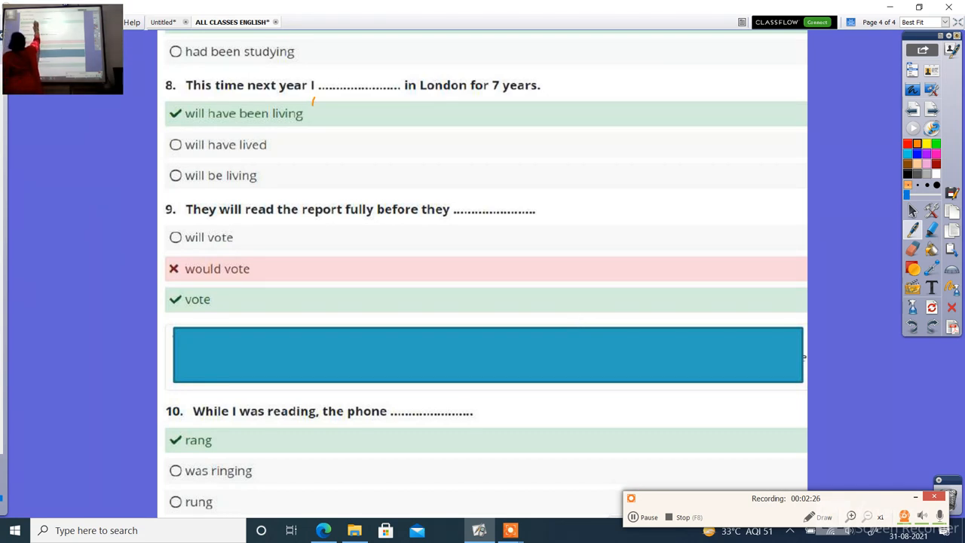
Step: Handwrite 'will have been living' above question 8, 'vote' above 9 and 'rang' above 10
{"action": "left_click_drag", "start_coordinate": [313, 103], "coordinate": [366, 103]}
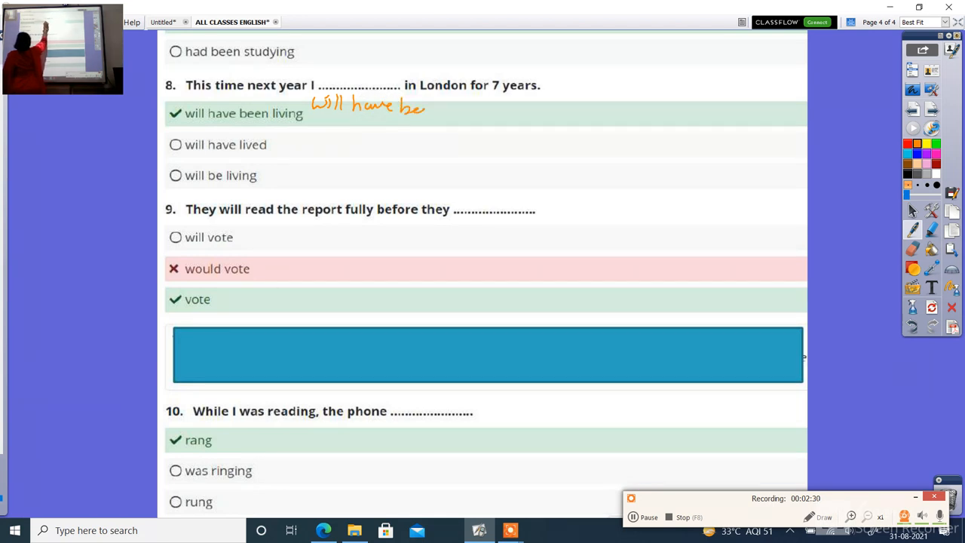
{"action": "left_click_drag", "start_coordinate": [426, 106], "coordinate": [471, 106]}
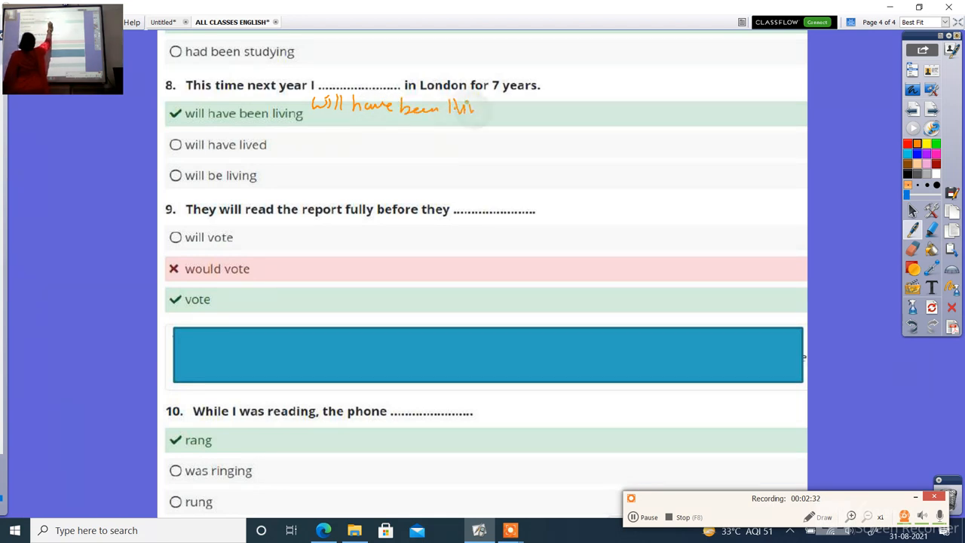
{"action": "left_click_drag", "start_coordinate": [452, 109], "coordinate": [502, 114]}
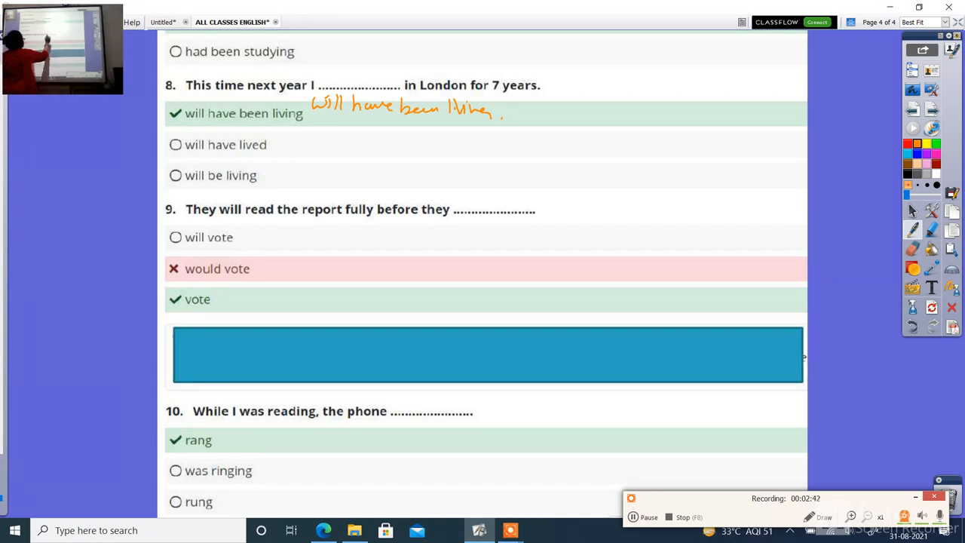
{"action": "left_click_drag", "start_coordinate": [471, 188], "coordinate": [520, 208]}
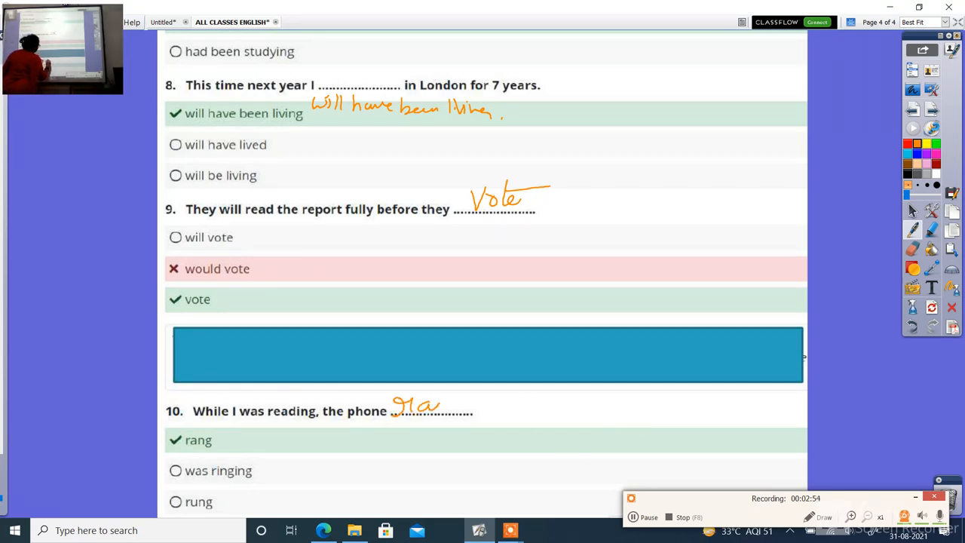
{"action": "left_click_drag", "start_coordinate": [423, 408], "coordinate": [453, 423]}
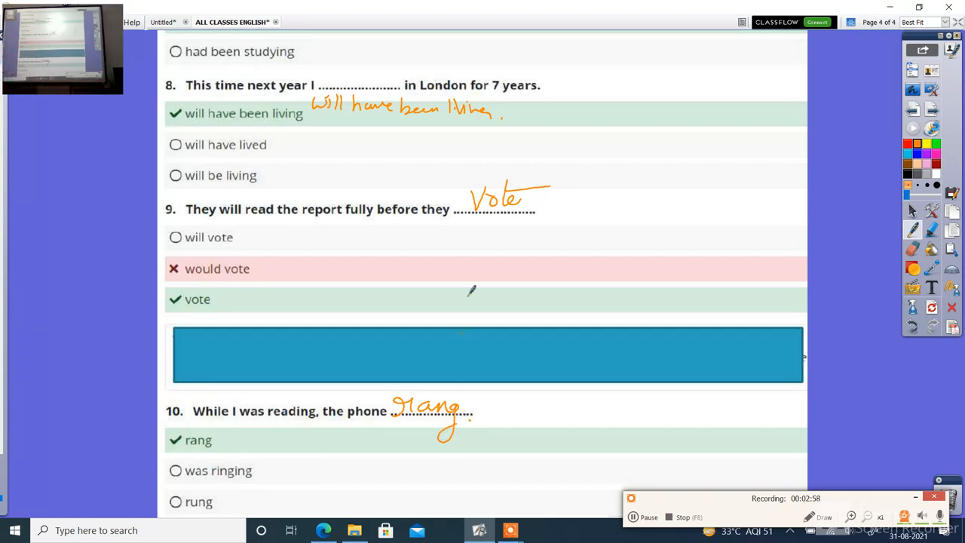
{"action": "mouse_move", "coordinate": [471, 272]}
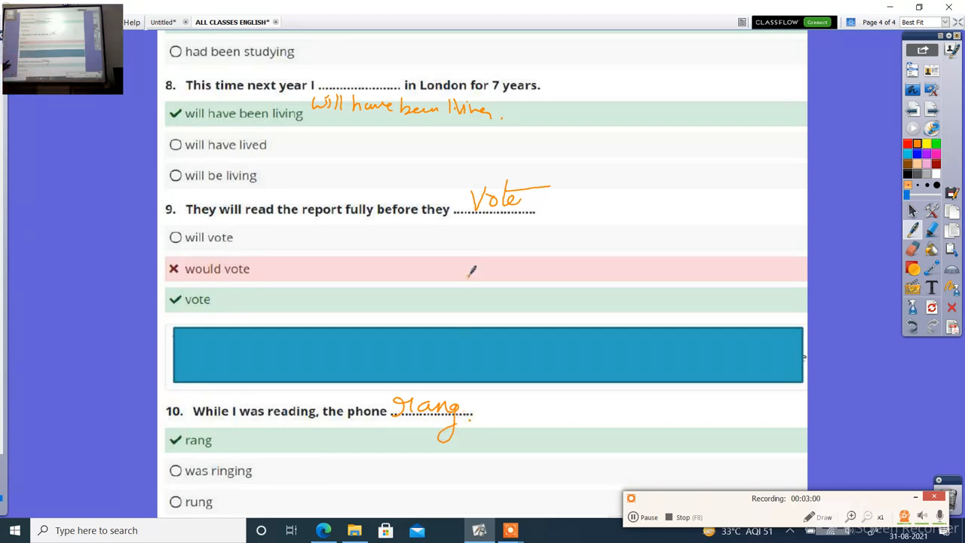